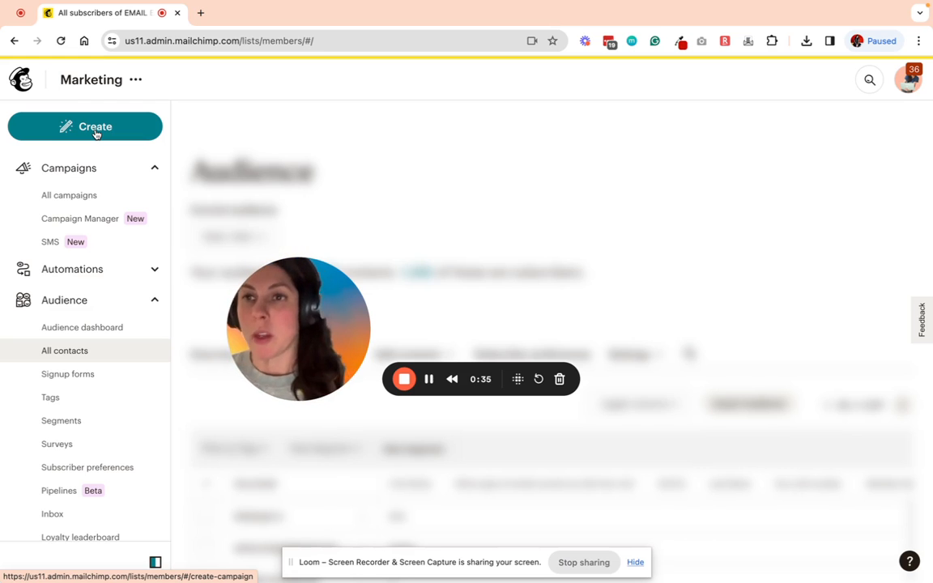
# - Create a new A/B test email named 'Emily's' and begin building it
pyautogui.click(84, 127)
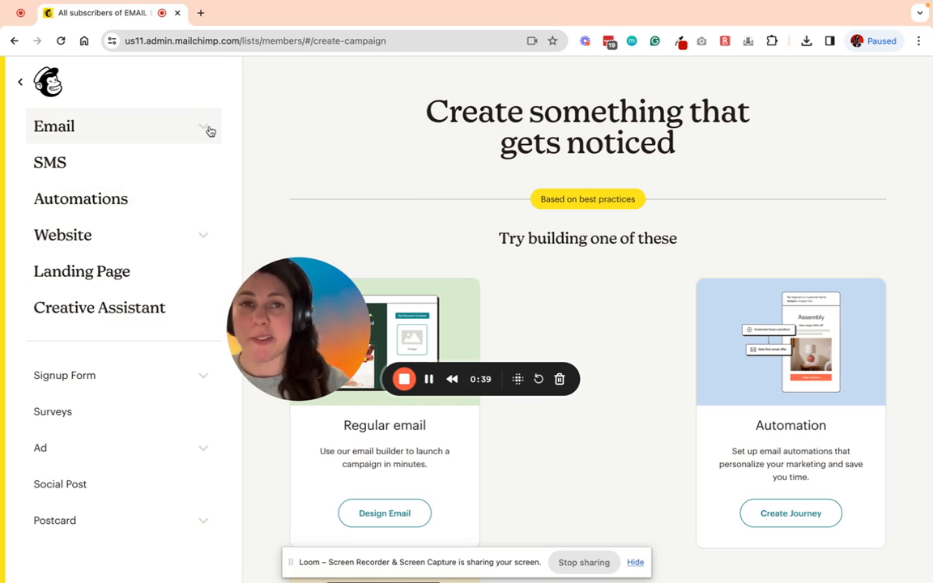
pyautogui.click(54, 127)
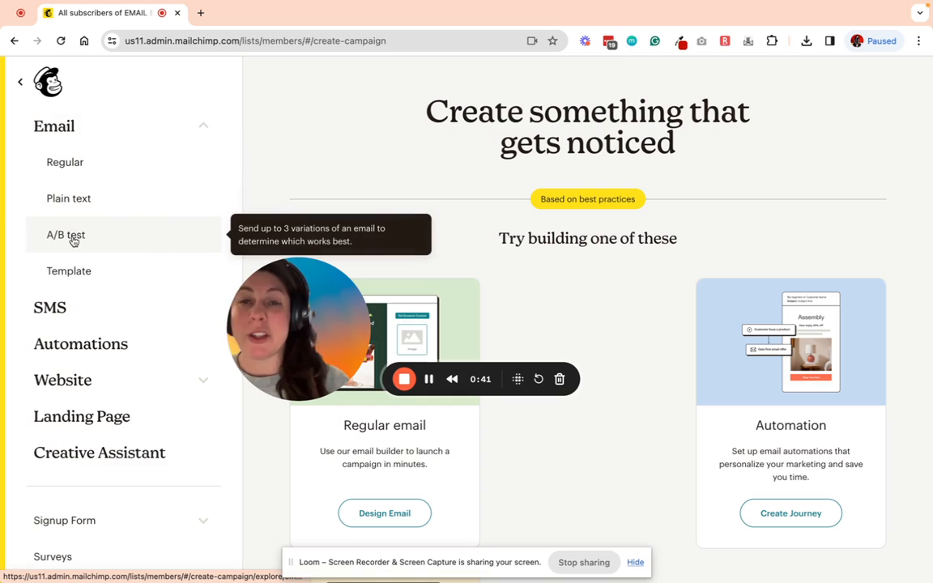
pyautogui.click(65, 233)
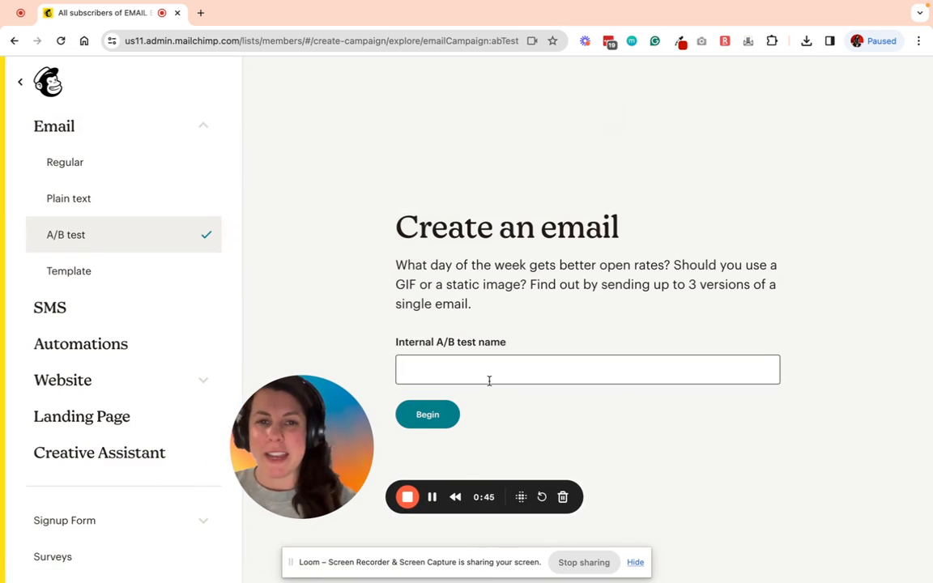
pyautogui.write("Emily's Newsletter Feb 2024")
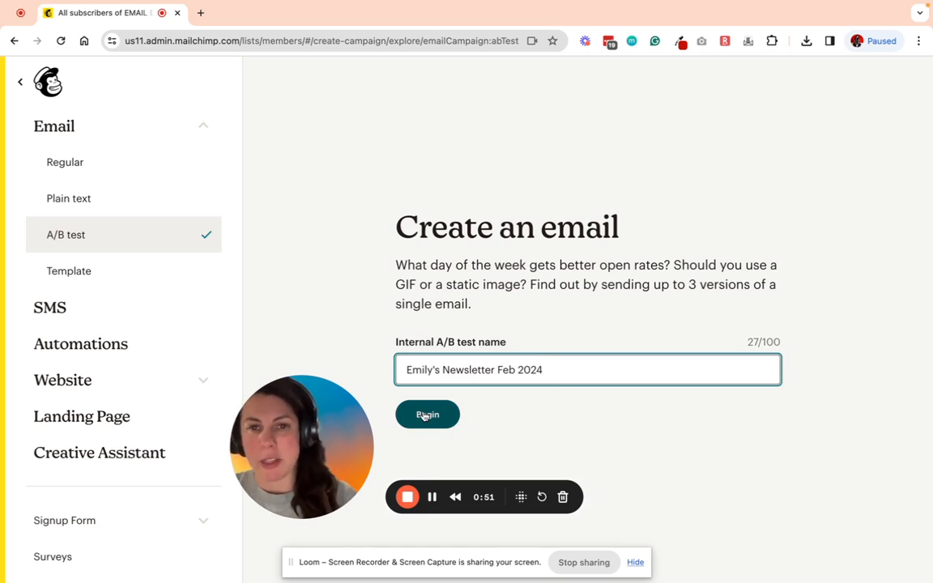
pyautogui.click(427, 415)
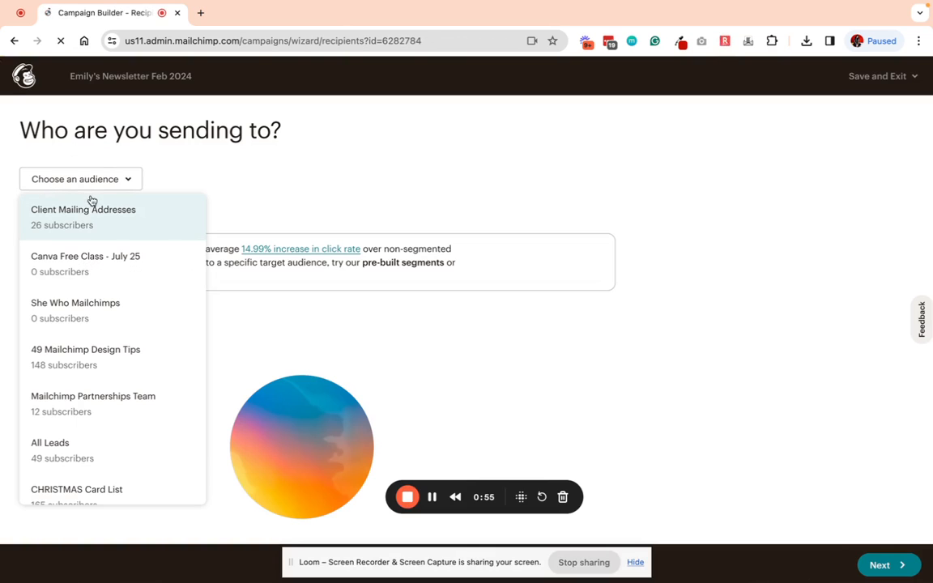
# - Send to the entire Client Mailing Addresses audience (26 recipients) and continue
pyautogui.click(82, 208)
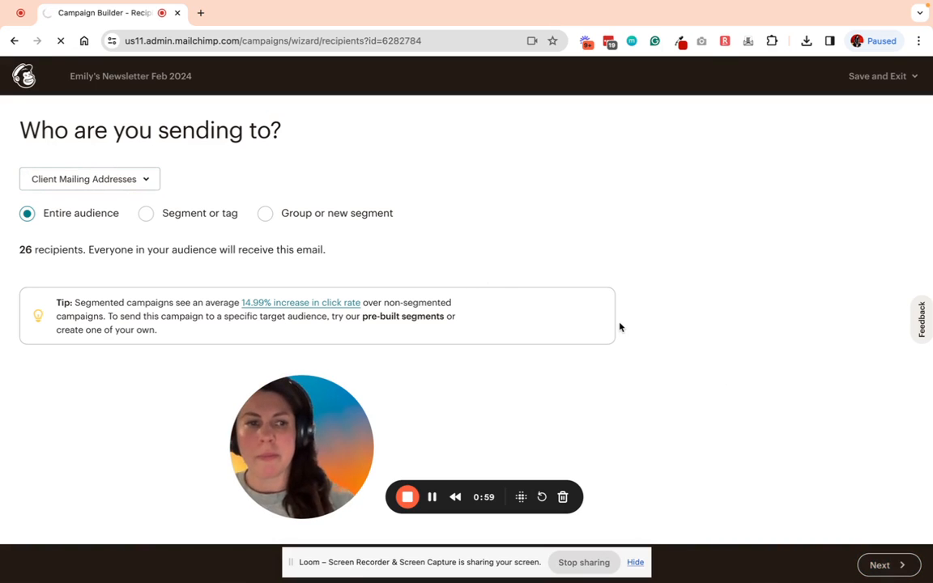
pyautogui.click(887, 563)
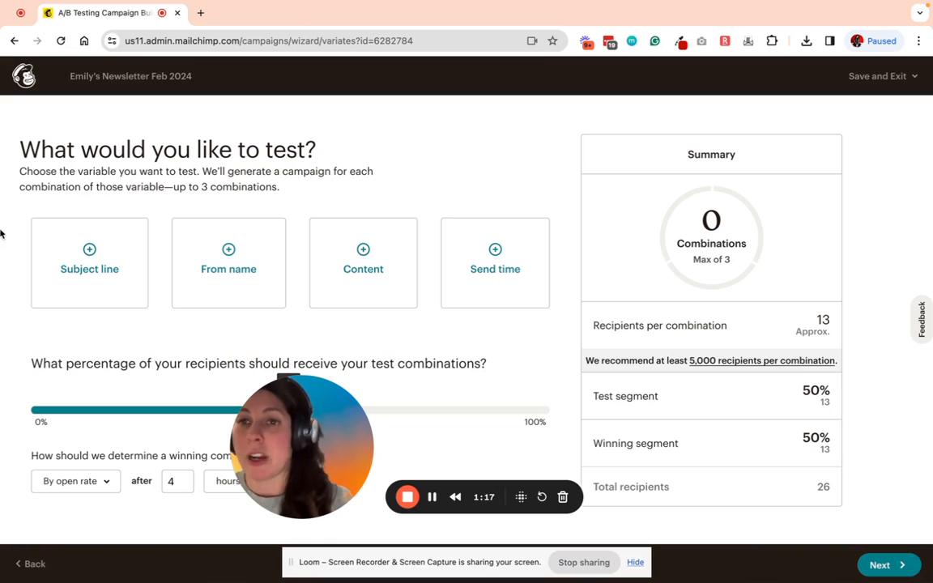
pyautogui.moveTo(463, 249)
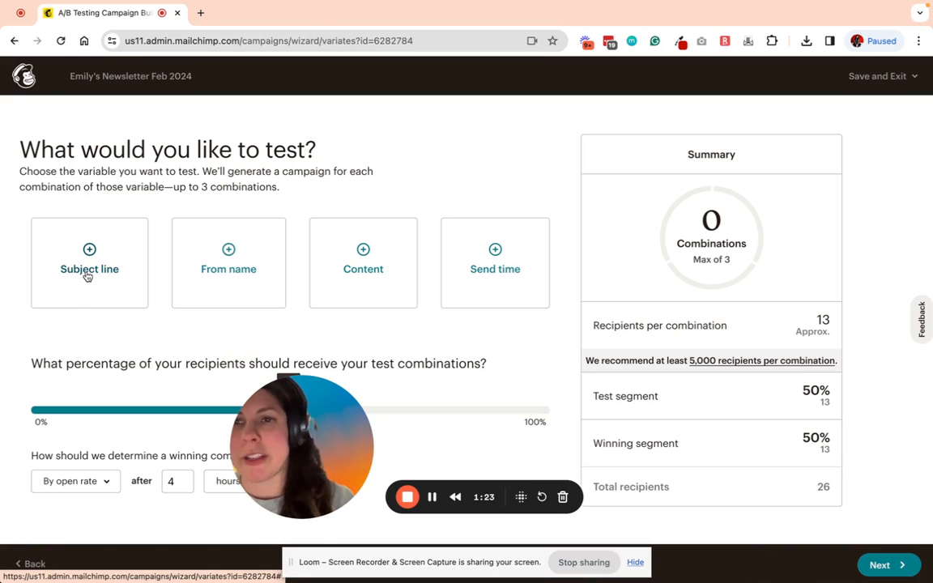
# - Make Subject line the test variable with 2 variations
pyautogui.click(89, 259)
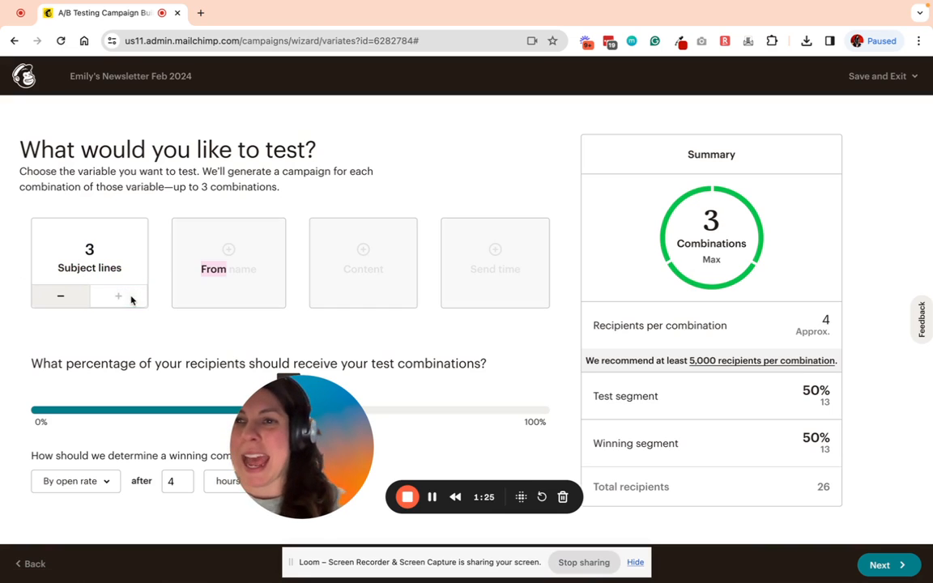
pyautogui.click(59, 295)
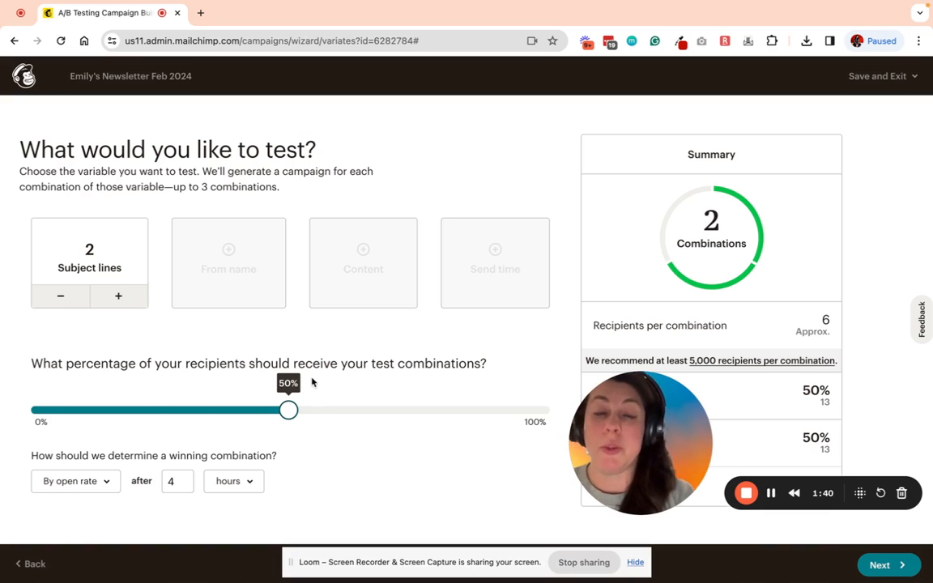
# - Set the test combinations to go to 100% of recipients
pyautogui.moveTo(289, 409); pyautogui.dragTo(523, 410)
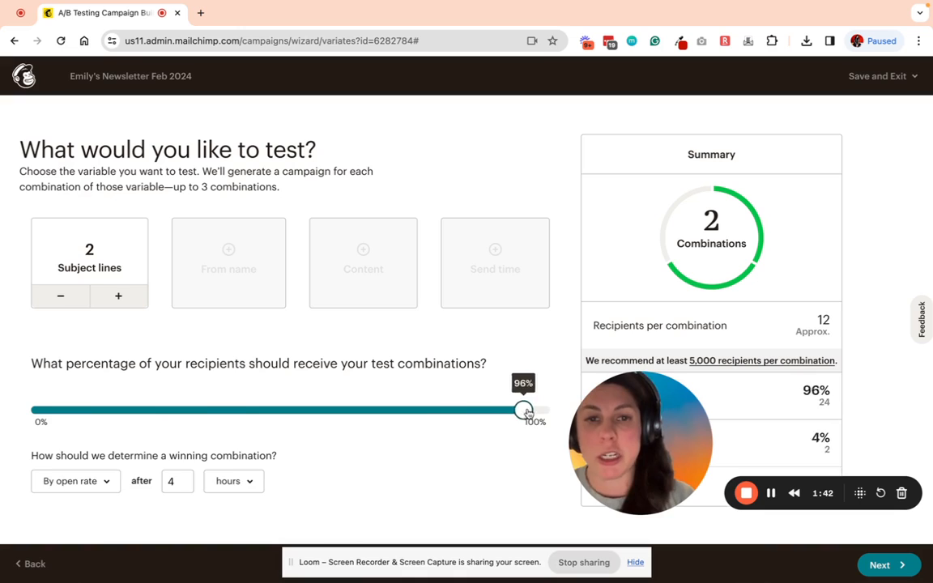
pyautogui.moveTo(525, 412); pyautogui.dragTo(544, 411)
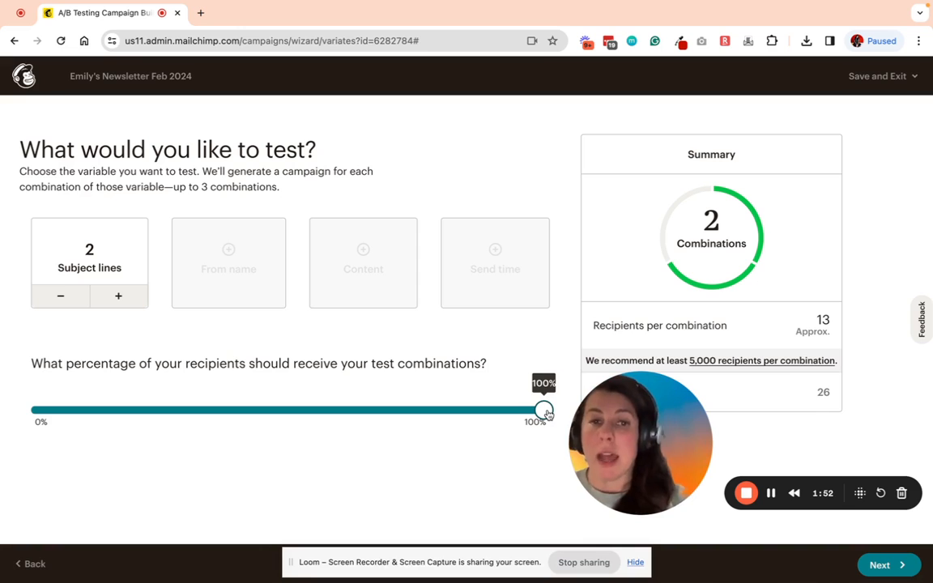
pyautogui.moveTo(542, 409); pyautogui.dragTo(293, 410)
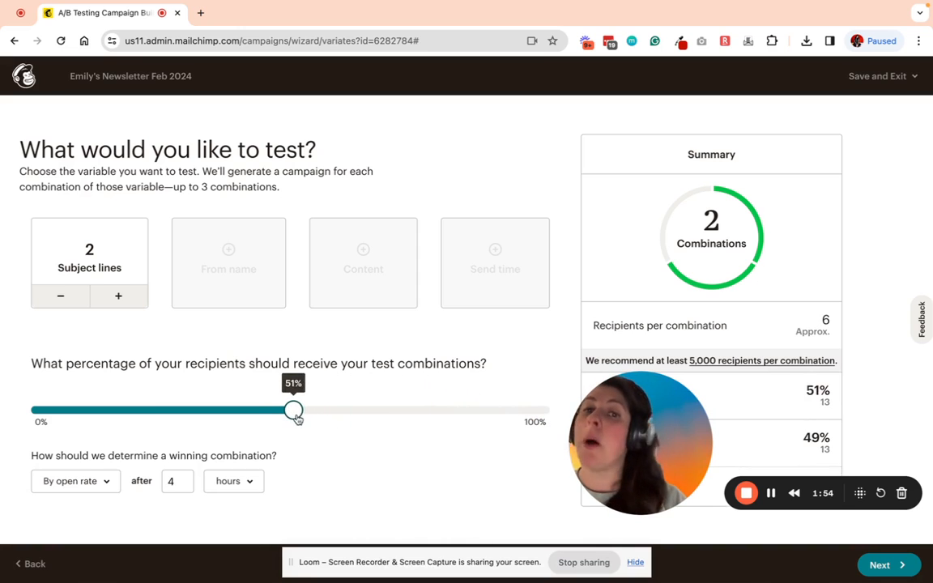
pyautogui.moveTo(293, 411); pyautogui.dragTo(288, 411)
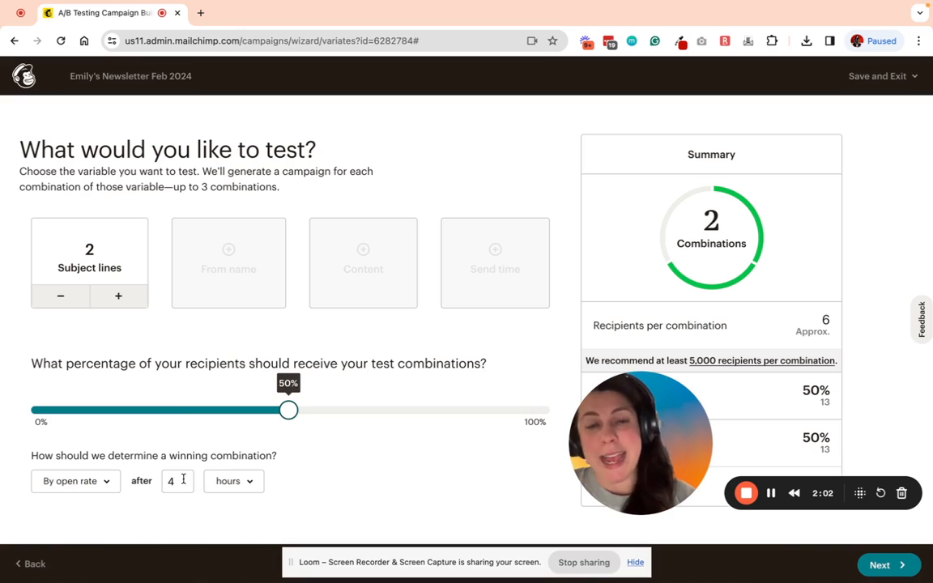
pyautogui.moveTo(233, 382)
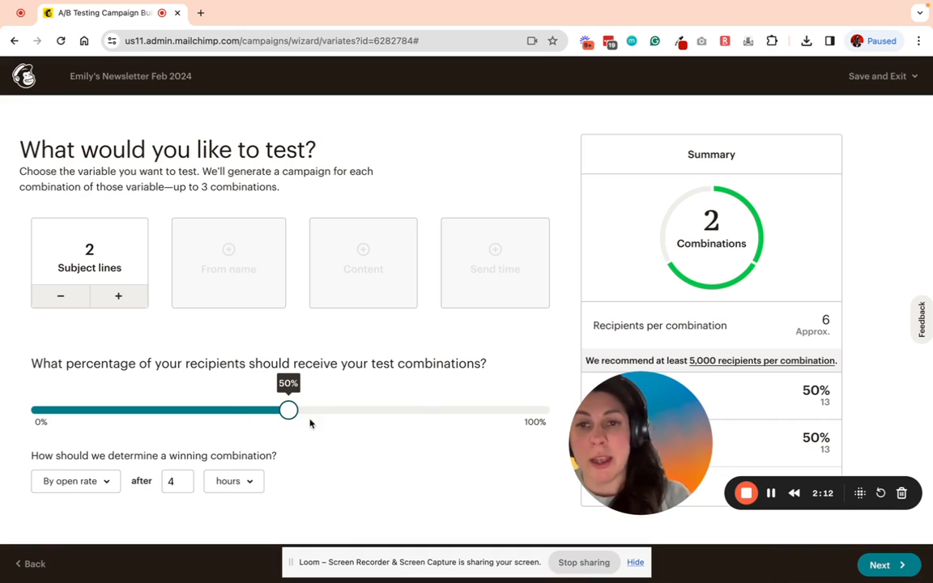
pyautogui.moveTo(288, 409); pyautogui.dragTo(542, 409)
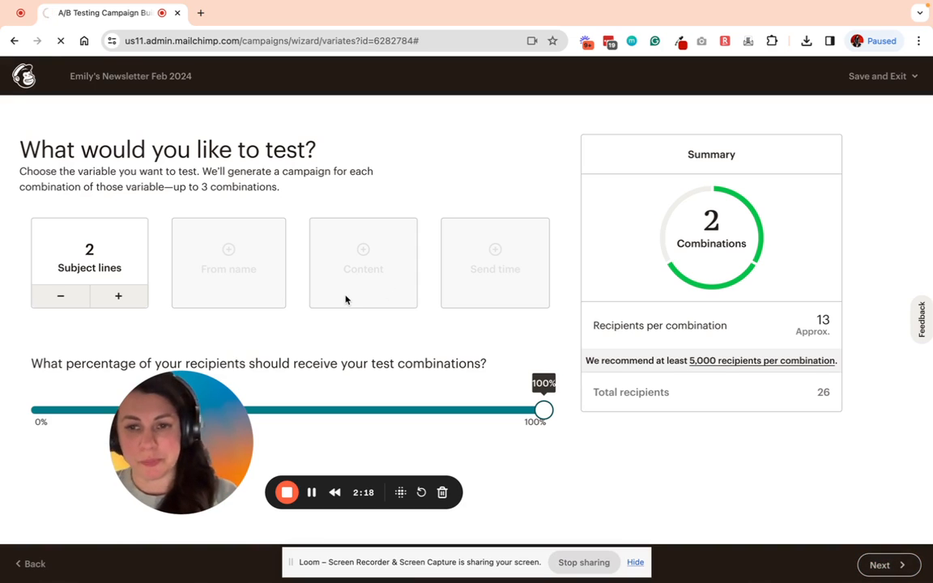
# - Enter subject lines 'Emily's Newsletter' and 'Emily's Newsletter | Feb 2024'
pyautogui.click(885, 564)
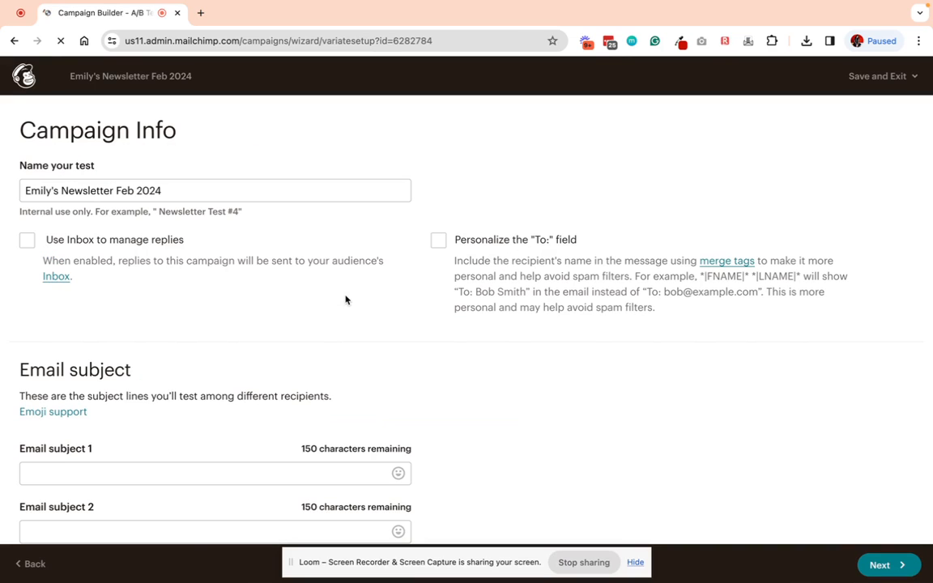
pyautogui.scroll(-3)
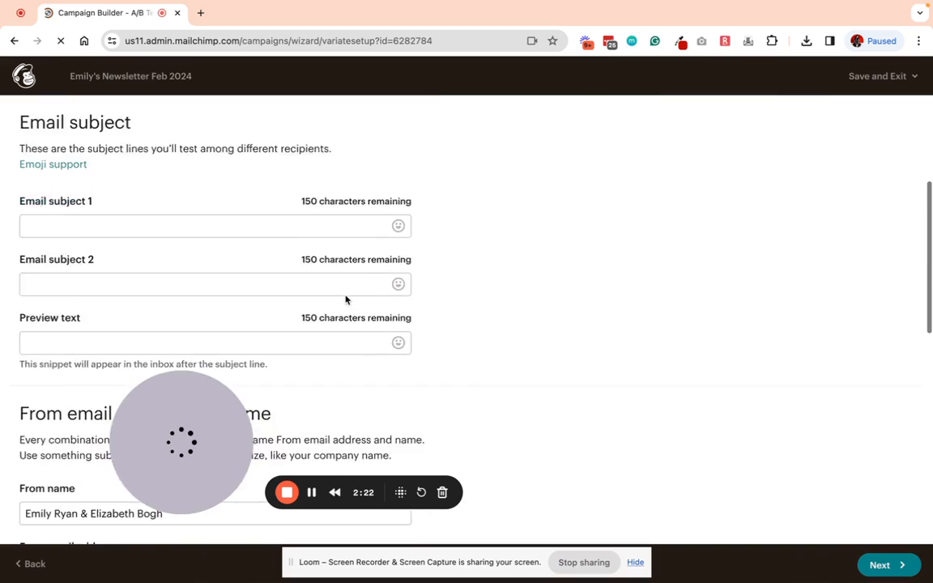
pyautogui.scroll(-3)
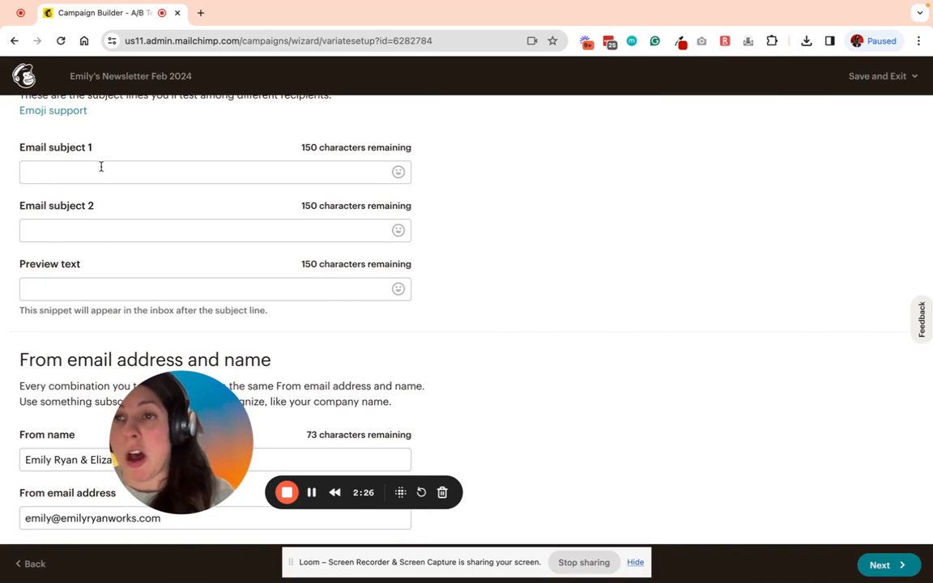
pyautogui.click(203, 172)
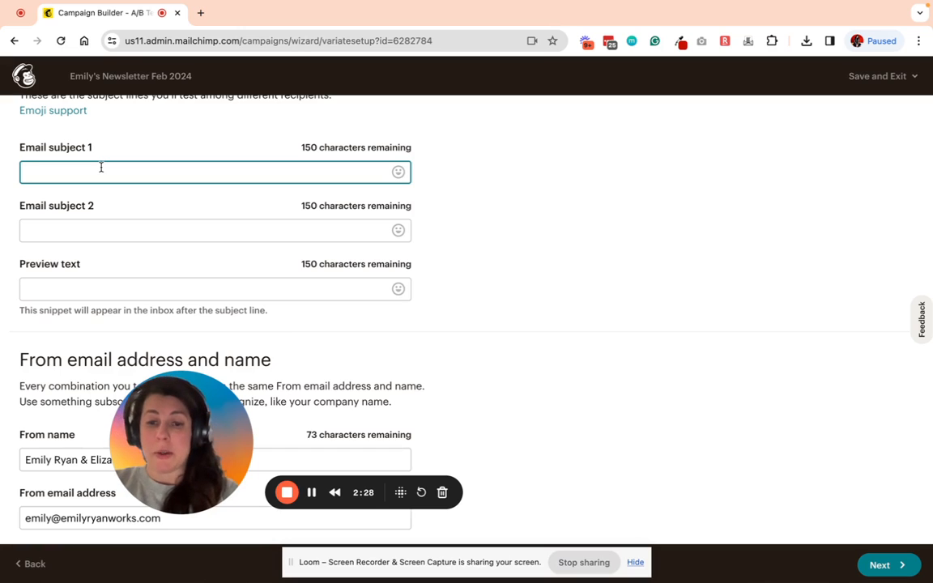
pyautogui.write("Emily's Newsle")
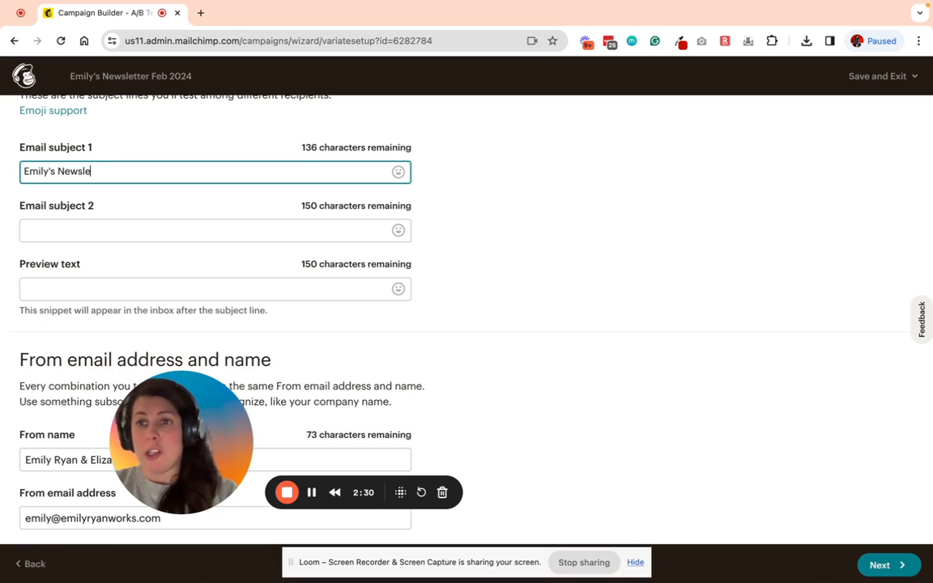
pyautogui.write('tter')
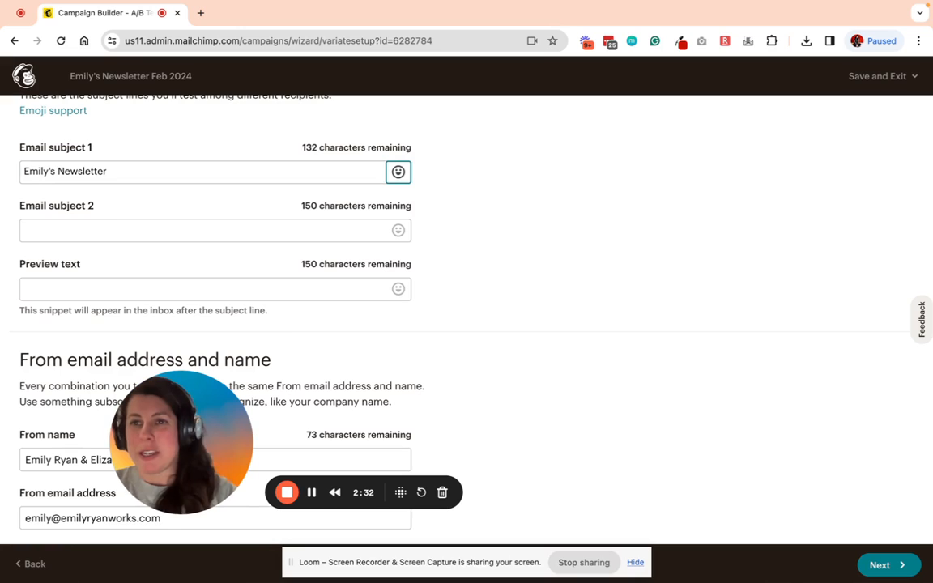
pyautogui.write('Emily N')
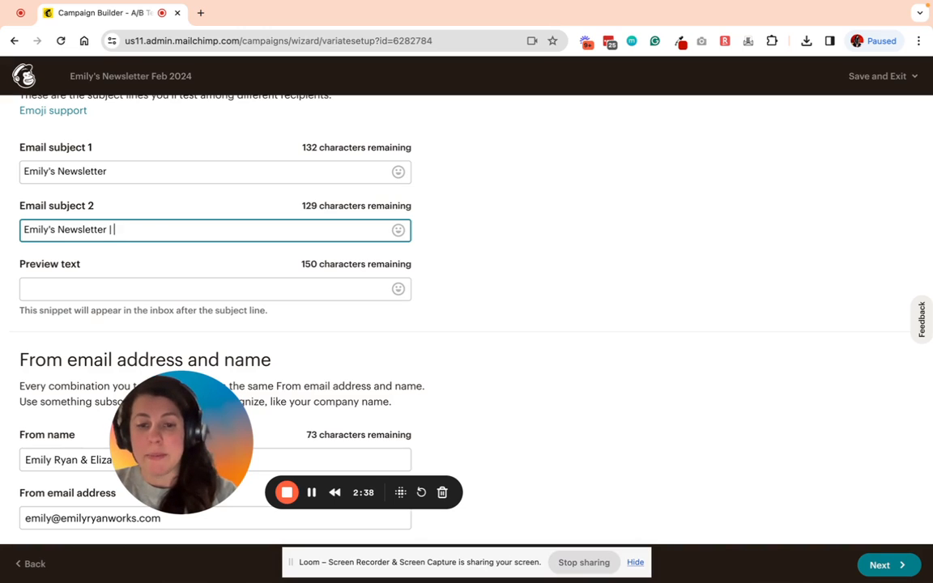
pyautogui.write('Feb 2024')
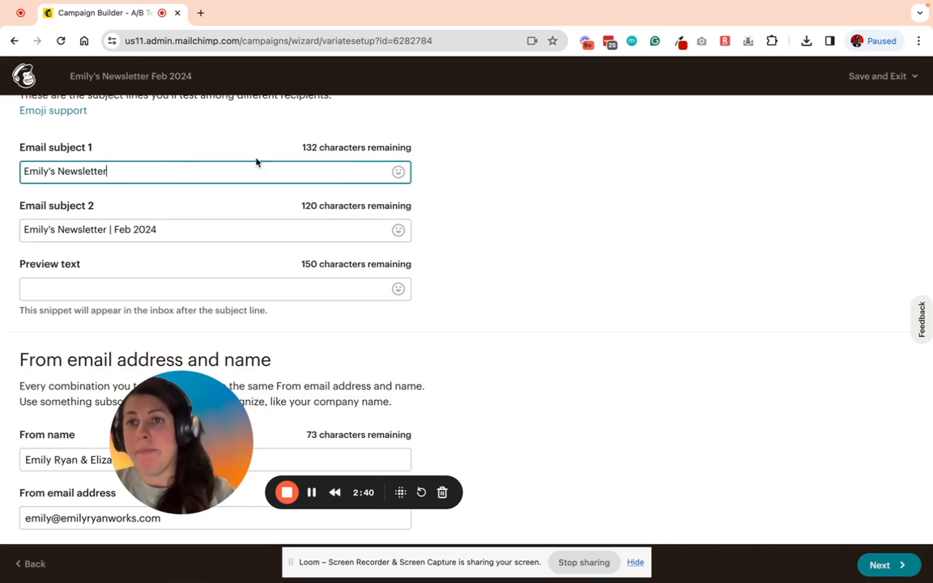
pyautogui.click(214, 230)
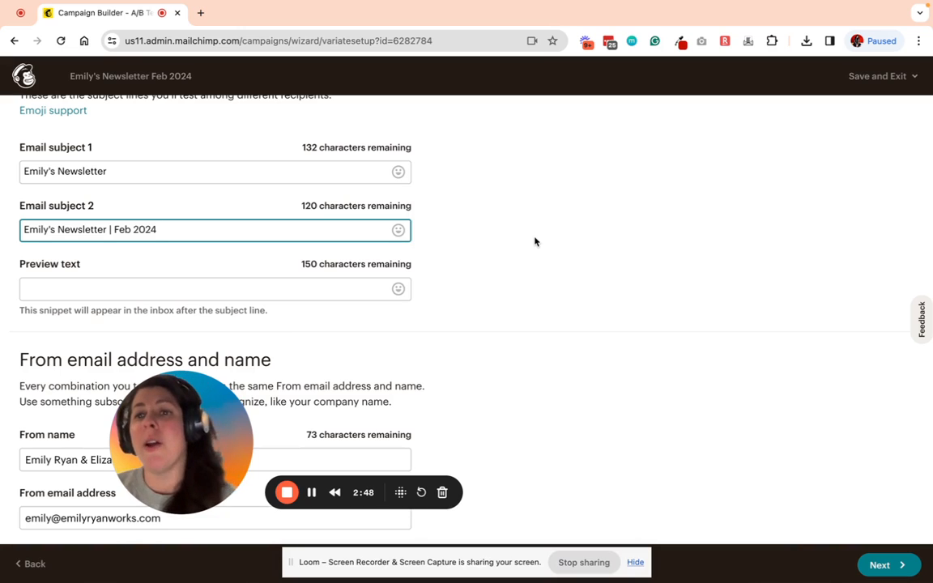
# - Set the preview text to 'My Feb update'
pyautogui.click(214, 288)
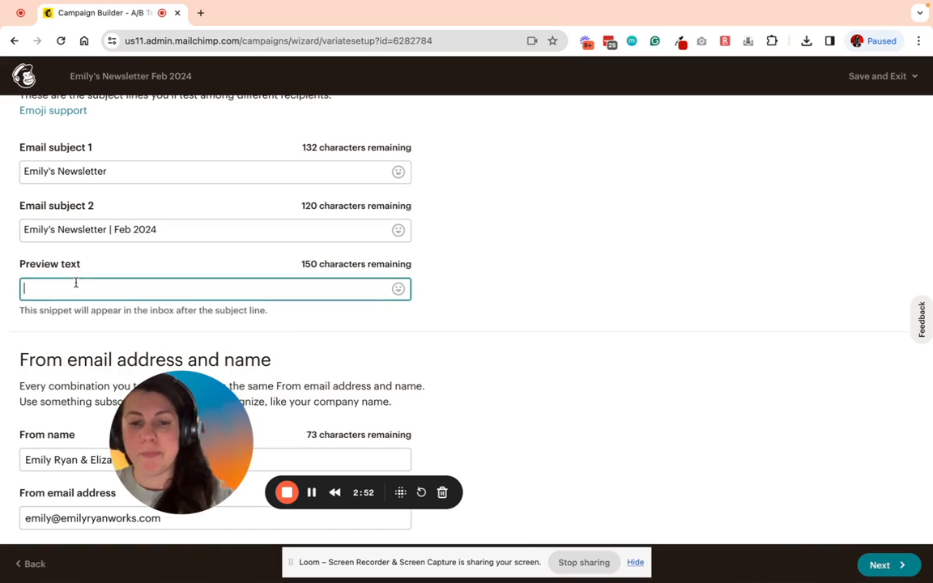
pyautogui.write('My Feb')
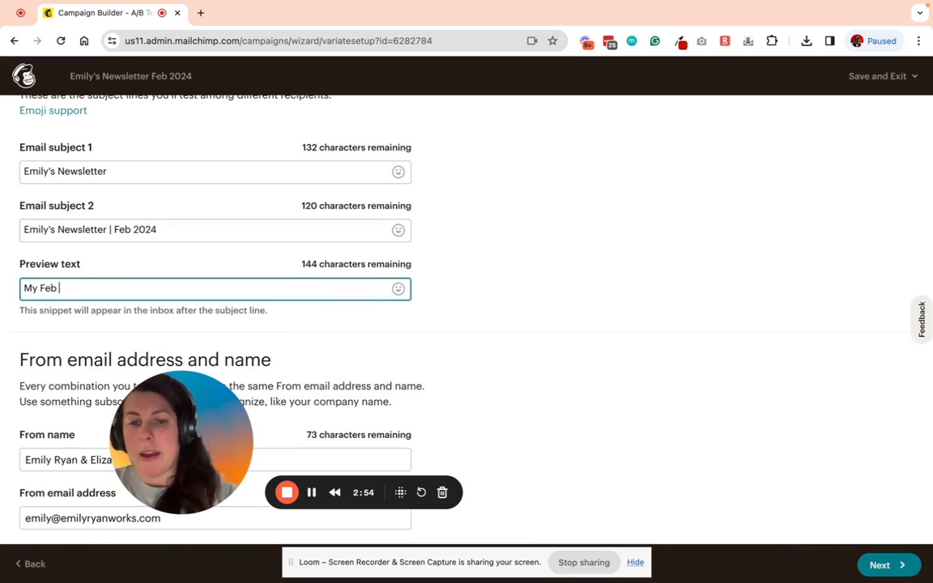
pyautogui.write('update')
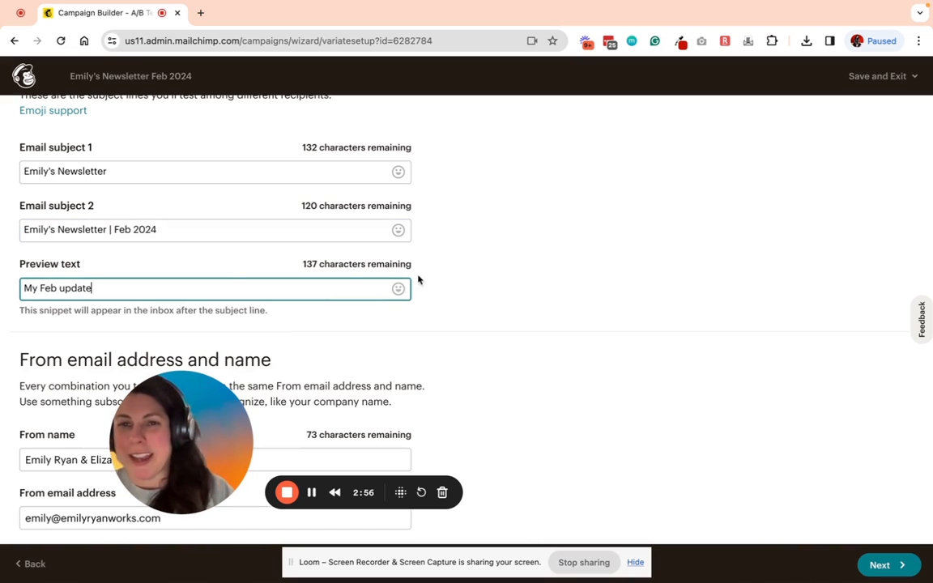
pyautogui.scroll(-3)
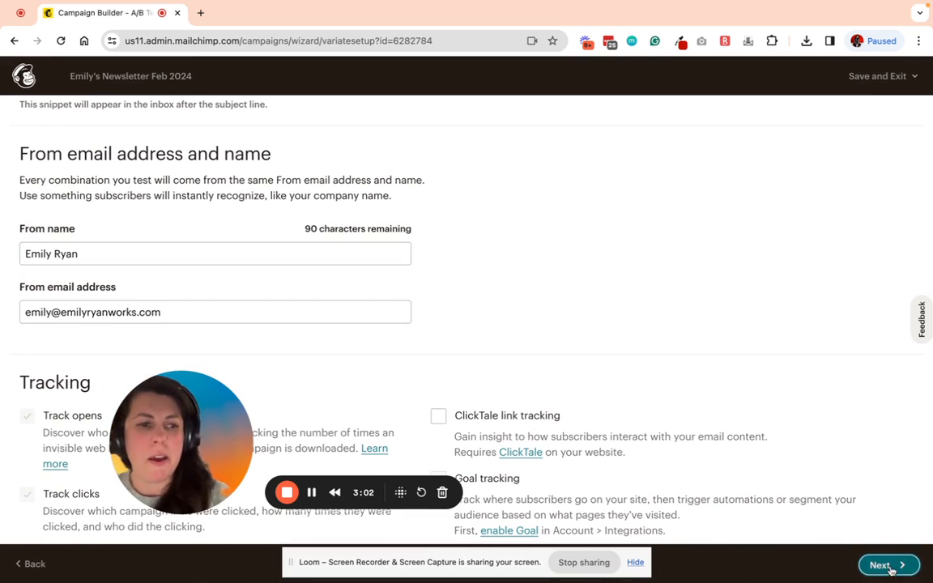
# - Submit the campaign info and review the flagged subject fields
pyautogui.click(879, 563)
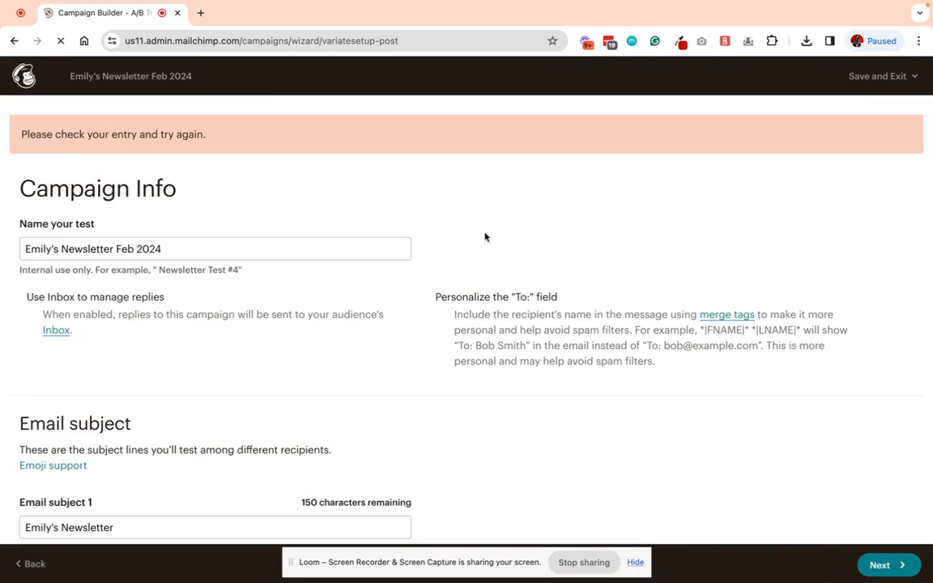
pyautogui.scroll(-3)
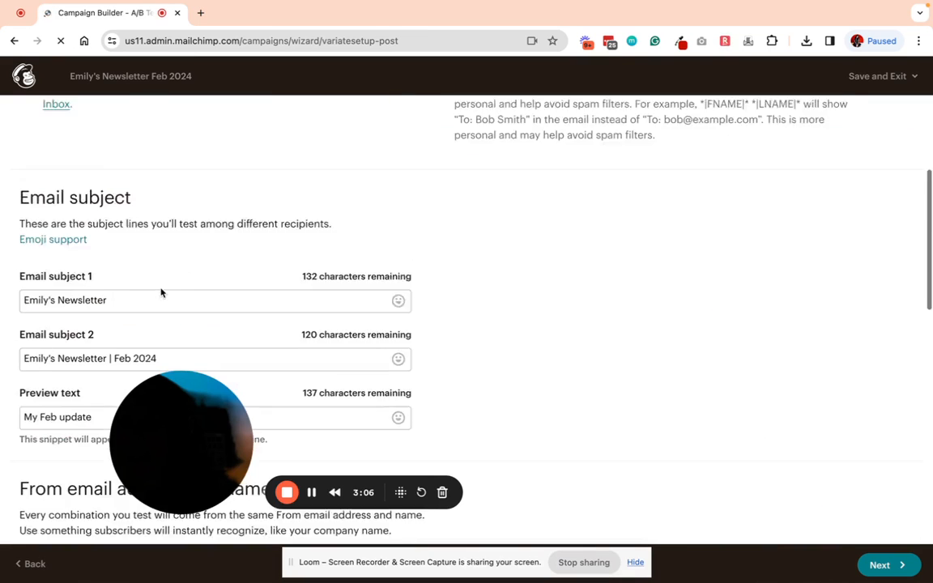
pyautogui.scroll(-3)
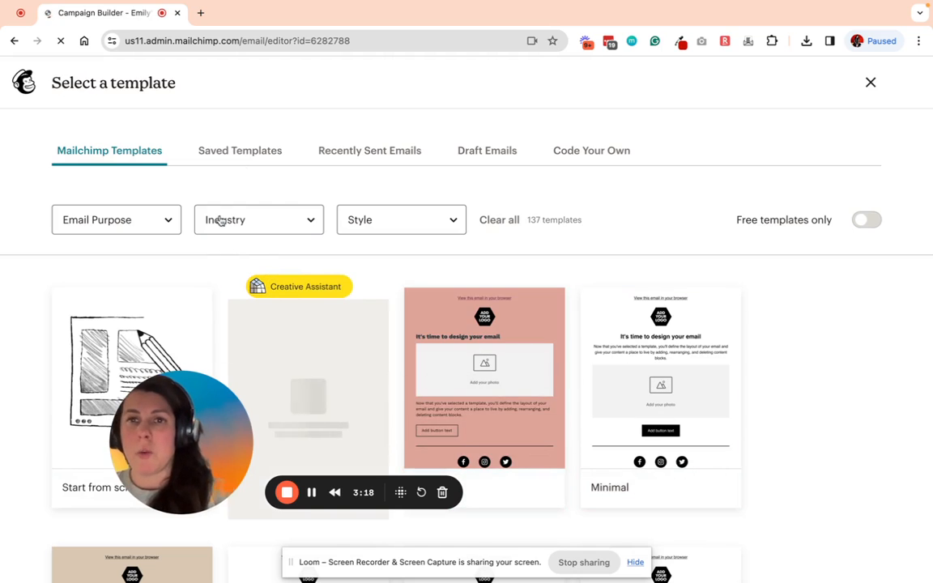
# - Apply the saved New Email Builder template and leave the editor for confirmation
pyautogui.click(240, 151)
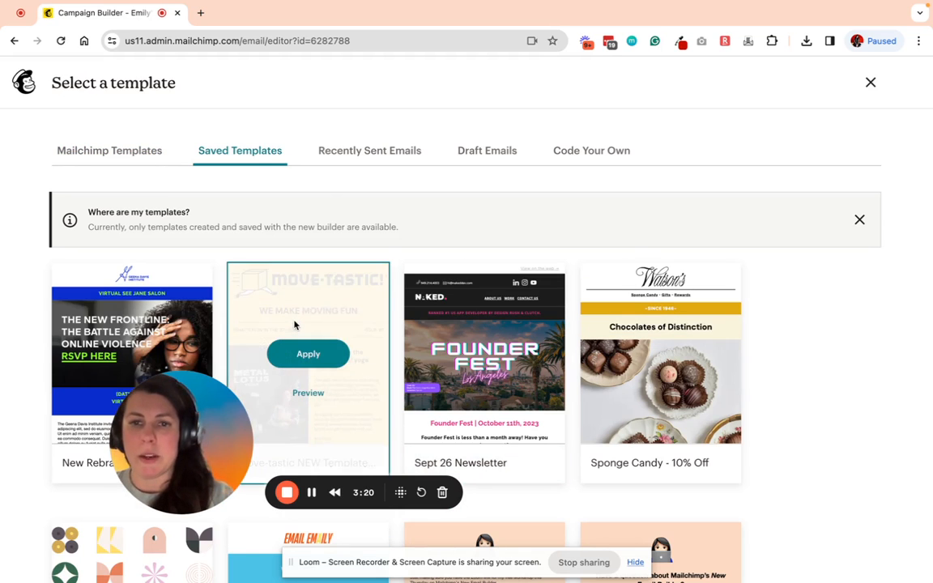
pyautogui.scroll(-3)
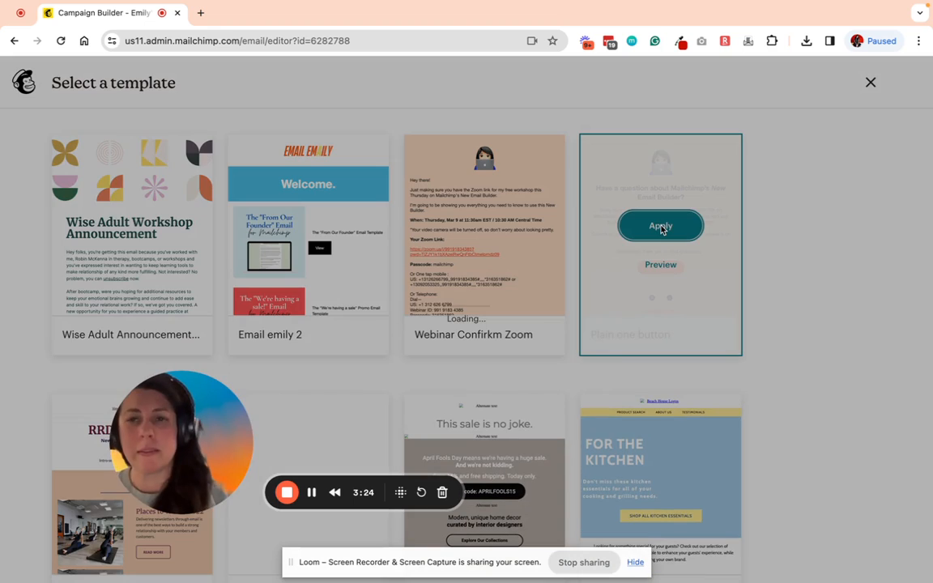
pyautogui.click(660, 226)
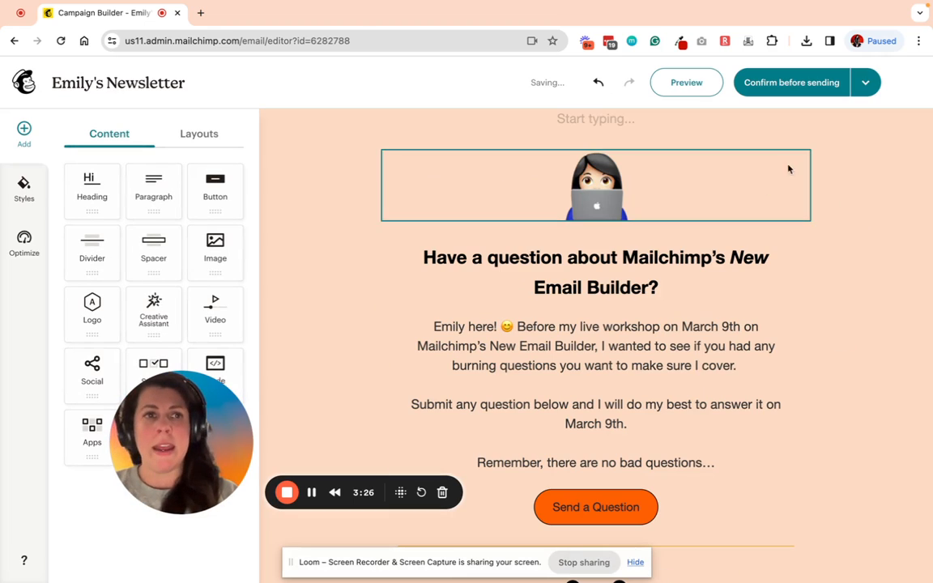
pyautogui.click(790, 84)
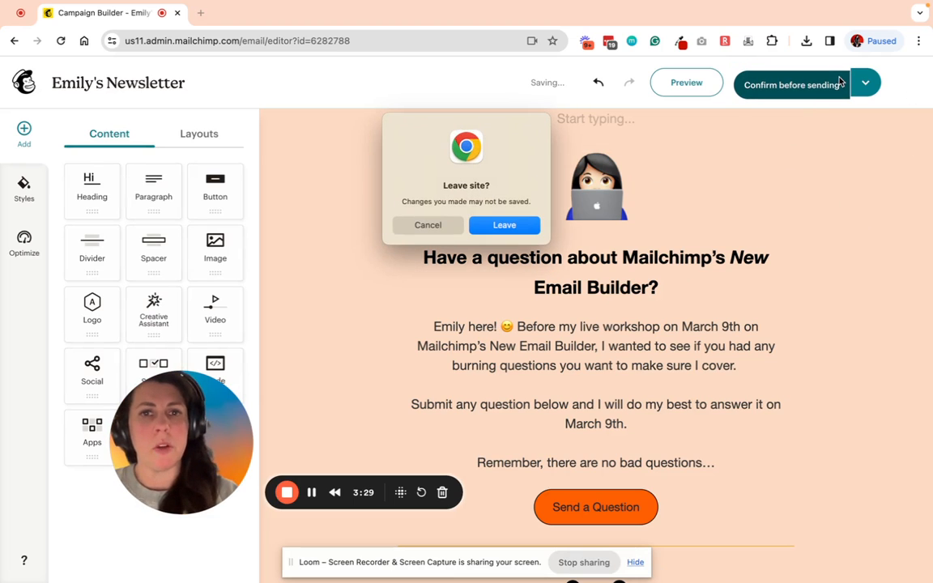
pyautogui.click(427, 226)
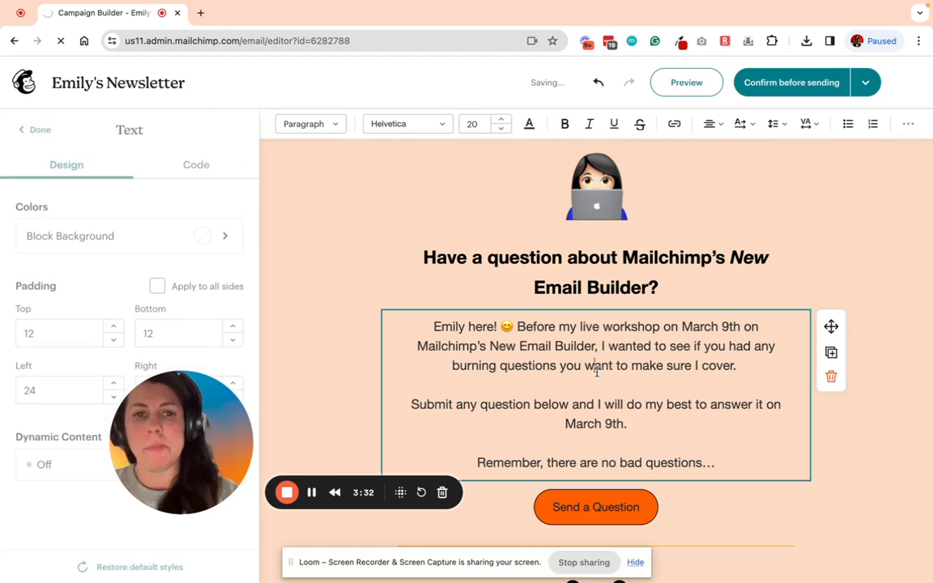
# - Review the confirmation page: 2 combinations, 100% recipients, subject lines and domain warning
pyautogui.click(790, 81)
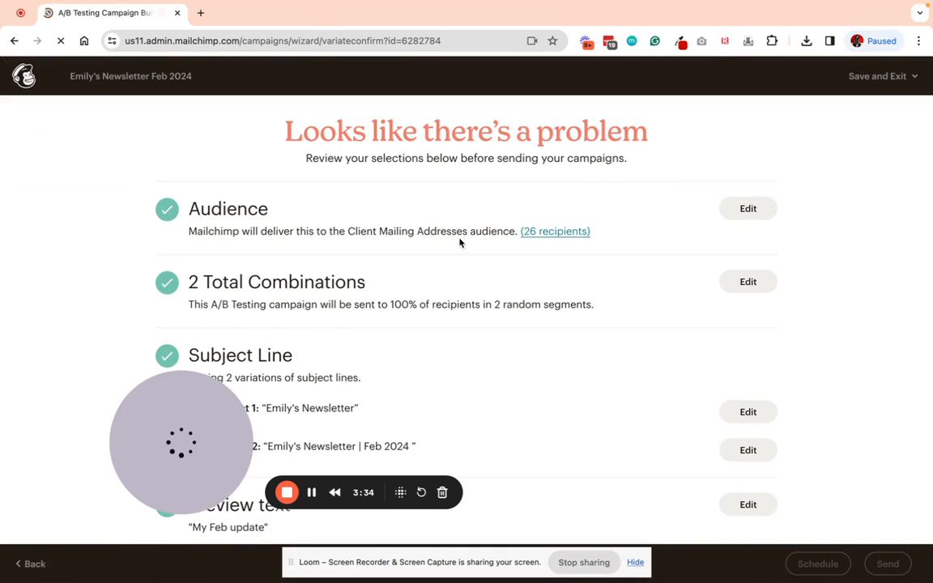
pyautogui.scroll(-3)
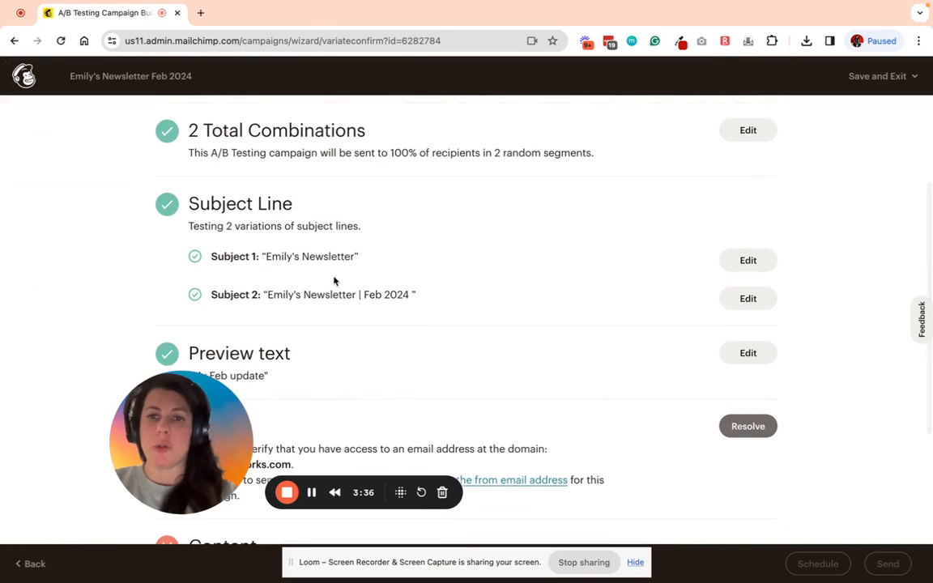
pyautogui.scroll(-3)
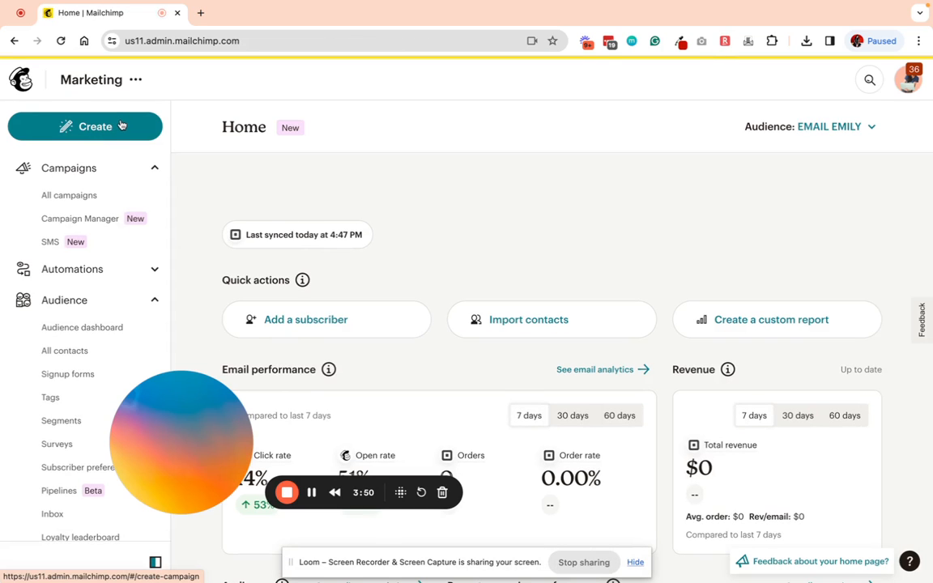
# - Show the create panel's email campaign types, including A/B test
pyautogui.click(84, 126)
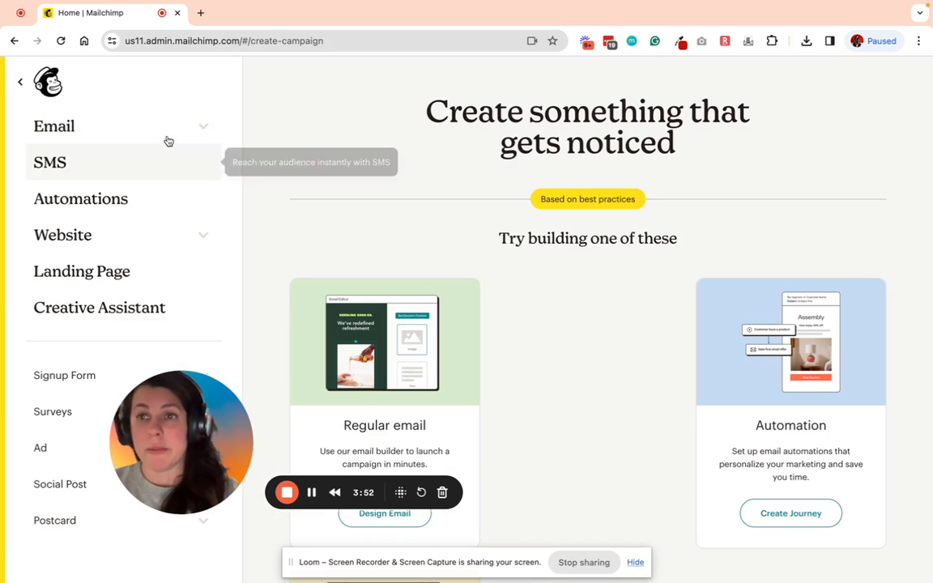
pyautogui.click(55, 126)
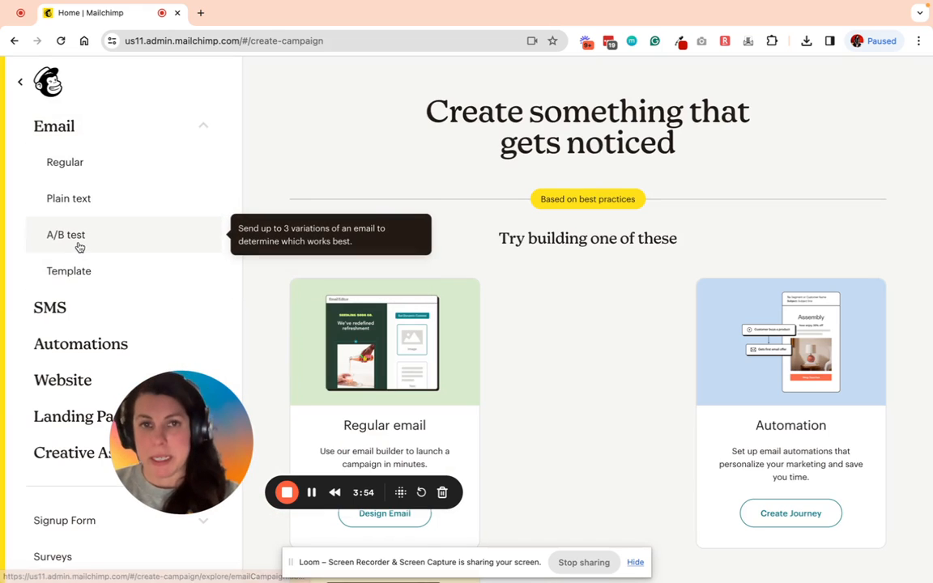